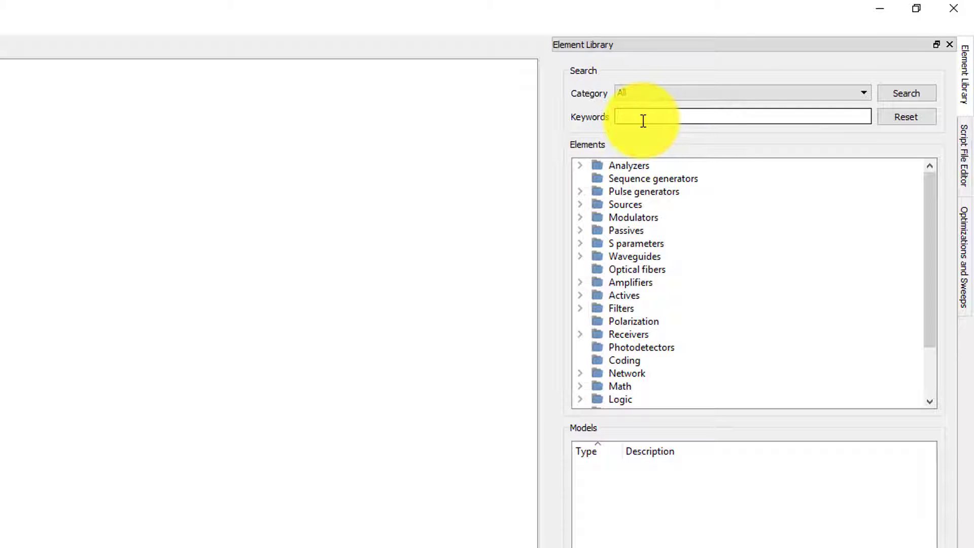
Place a Straight Waveguide from the Waveguides models into the circuit.
{"action": "left_click", "coordinate": [635, 256]}
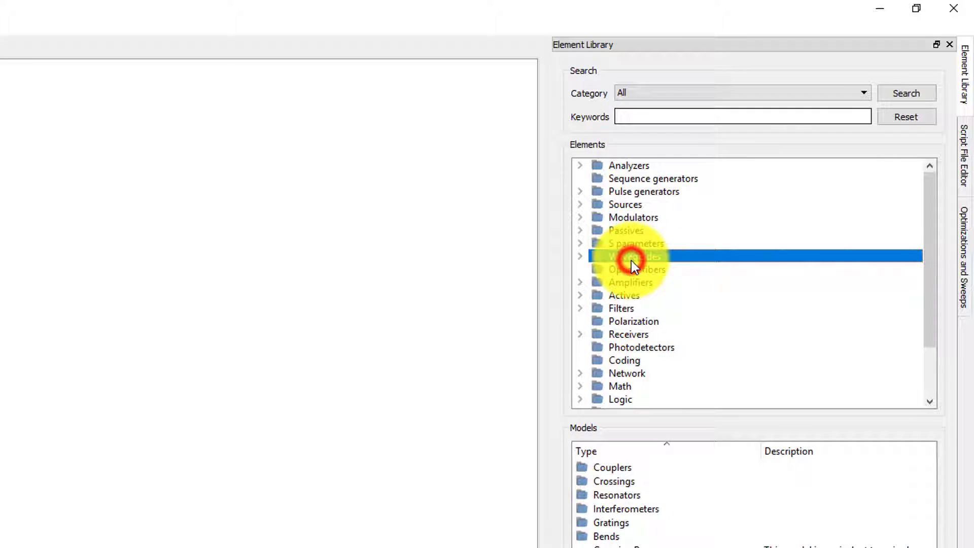
{"action": "left_click", "coordinate": [634, 257]}
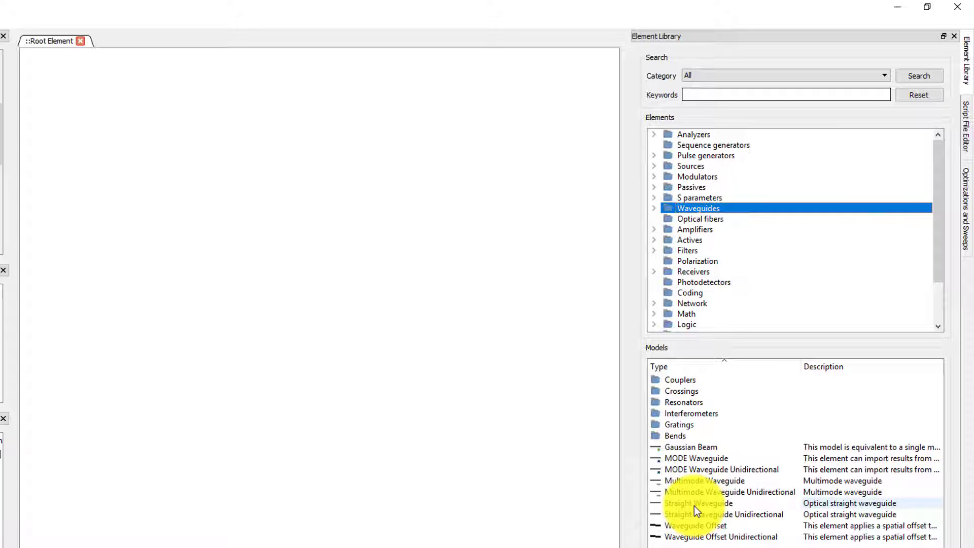
{"action": "left_click", "coordinate": [698, 503]}
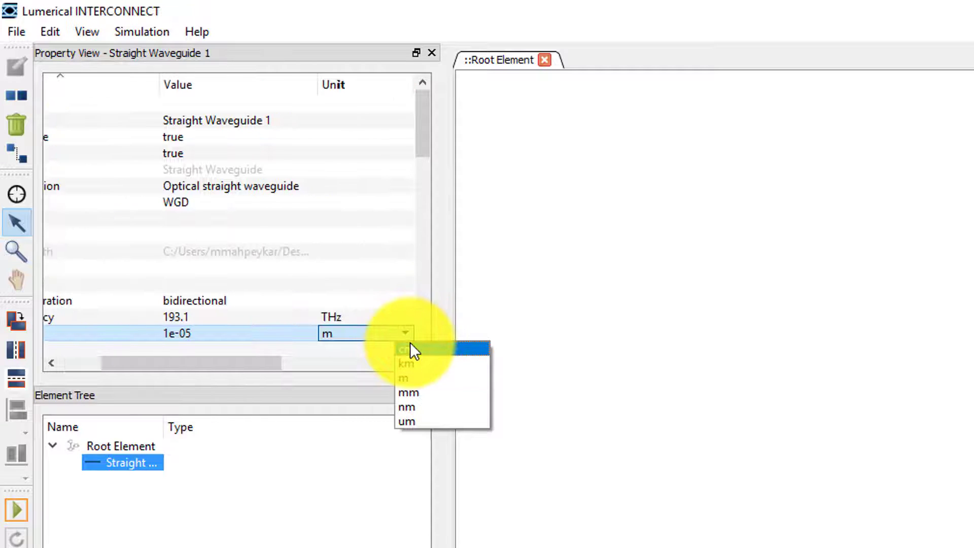
Enter the waveguide length as a pi-based expression giving 125.664 µm.
{"action": "left_click", "coordinate": [406, 421]}
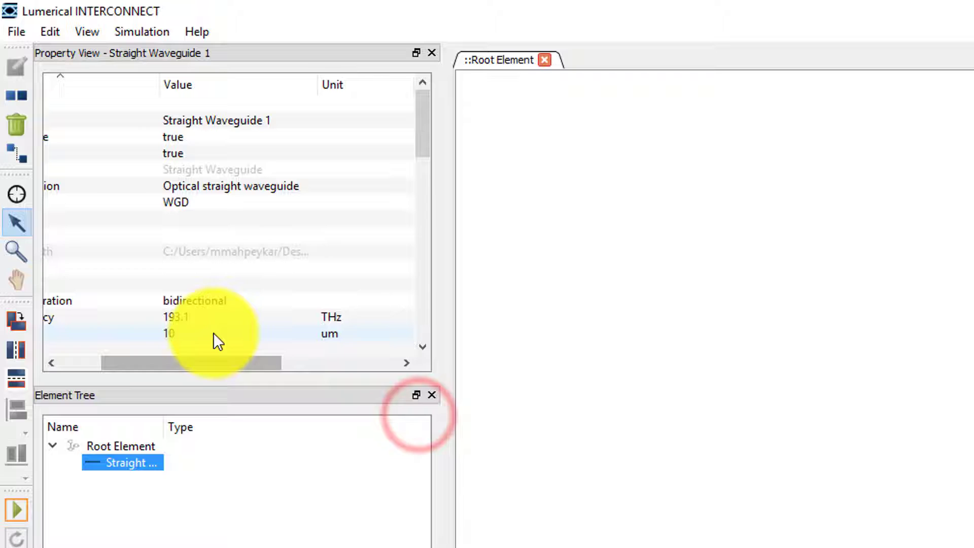
{"action": "type", "text": "pi"}
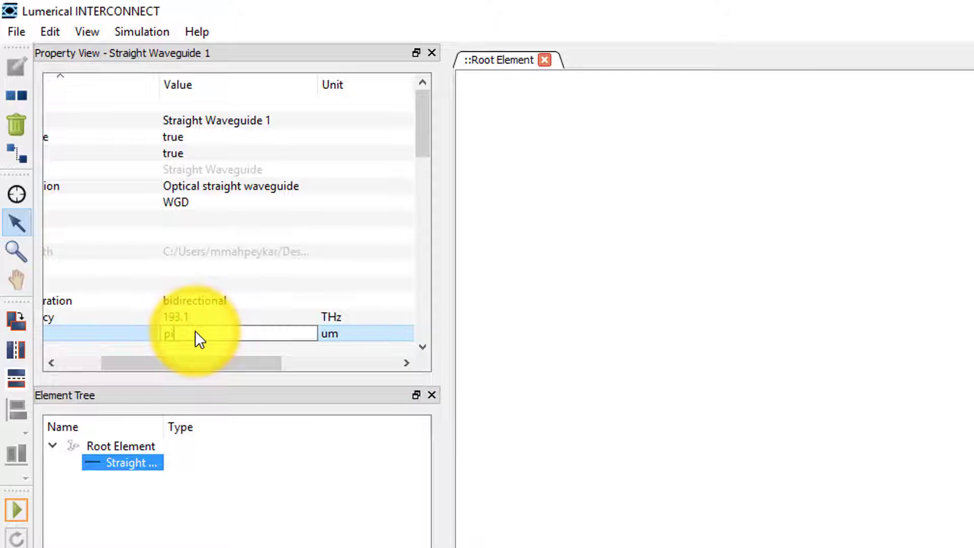
{"action": "type", "text": "125.664"}
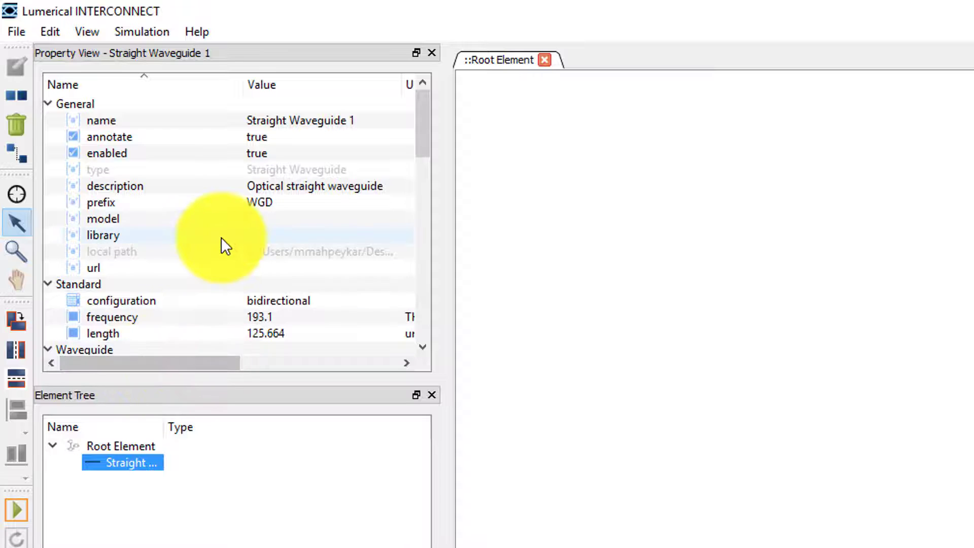
Set effective index 1 of the waveguide's mode 1 to 2.8.
{"action": "scroll", "scroll_direction": "down", "scroll_amount": 3}
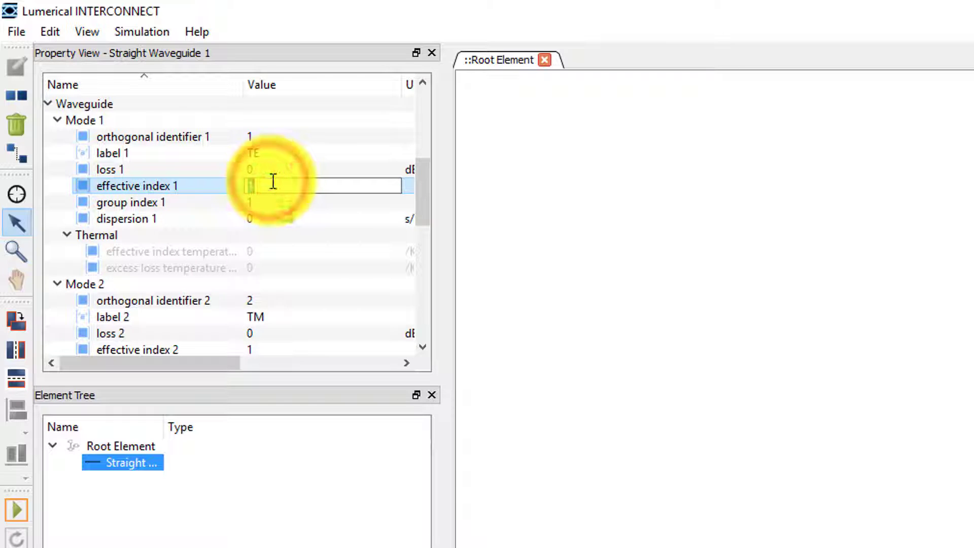
{"action": "type", "text": "2.8"}
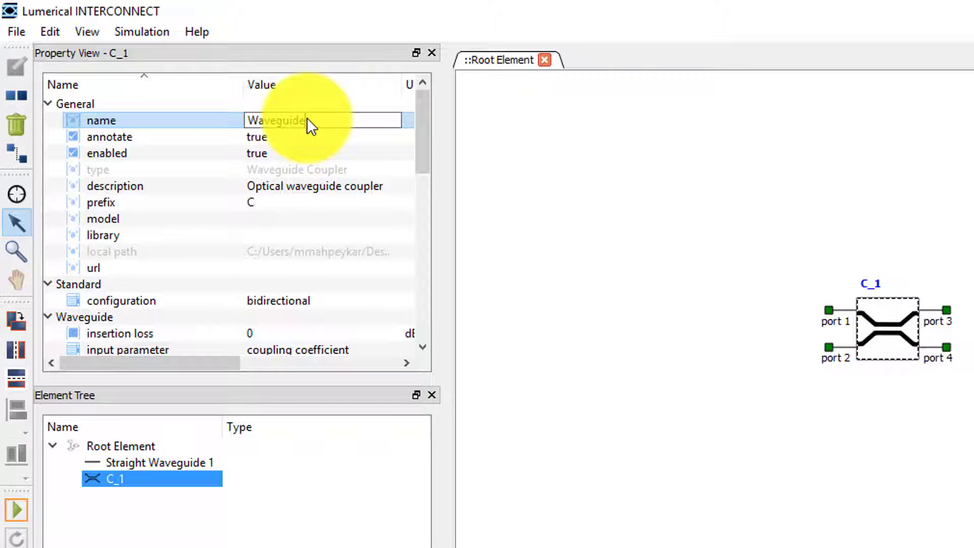
Name the coupler Waveguide Coupler 1 and set coupling coefficient 1 to 0.2.
{"action": "type", "text": "Waveguide Coupler 1"}
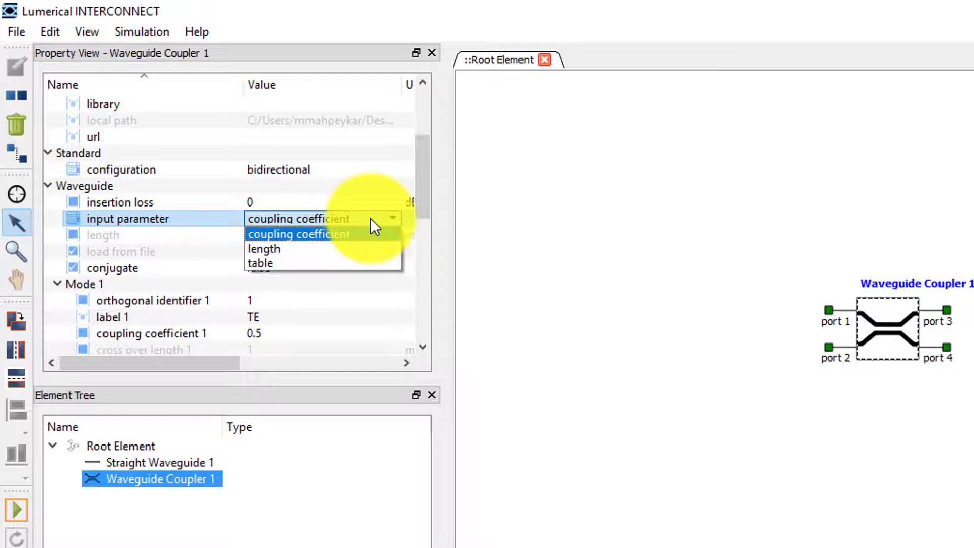
{"action": "left_click", "coordinate": [299, 234]}
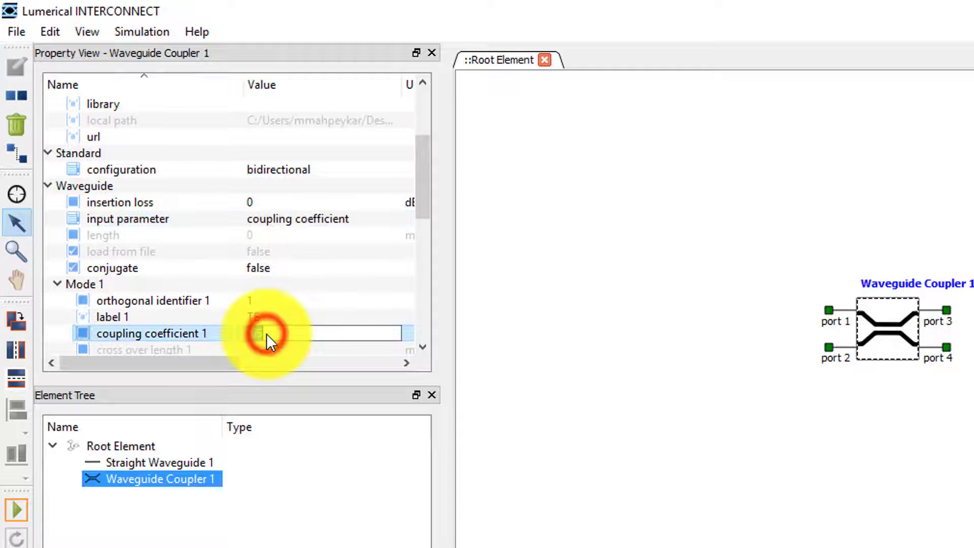
{"action": "type", "text": "0.2"}
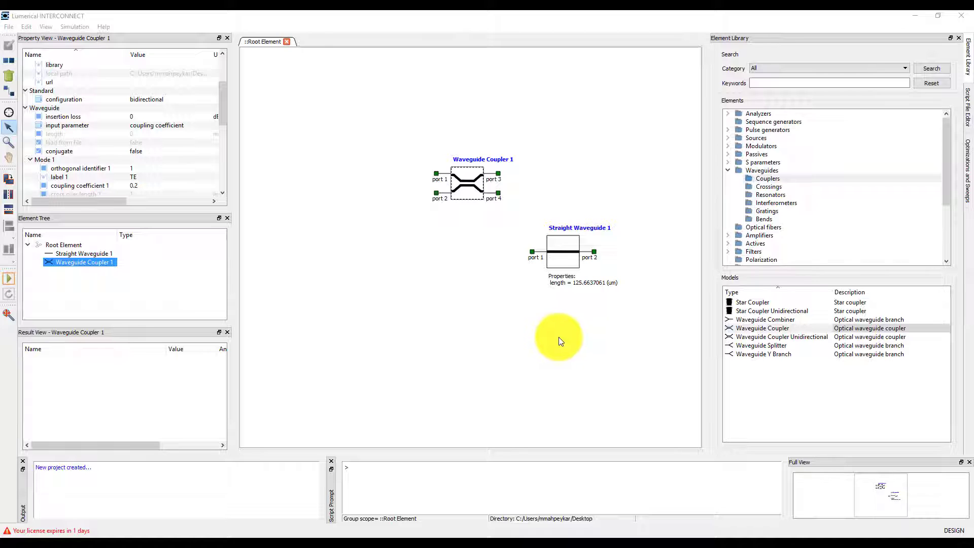
Duplicate the waveguide and coupler, naming the new coupler Waveguide Coupler 2.
{"action": "left_click", "coordinate": [562, 251]}
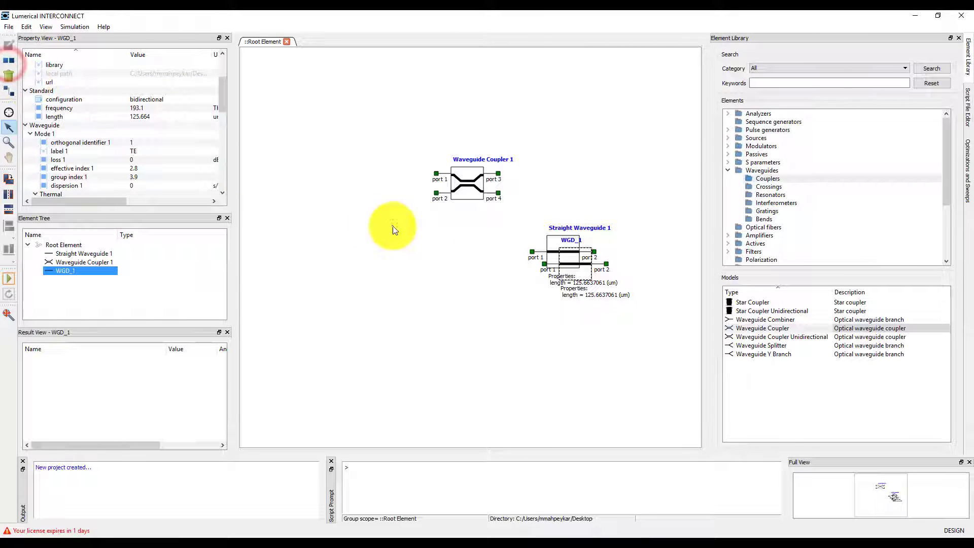
{"action": "left_click", "coordinate": [81, 262]}
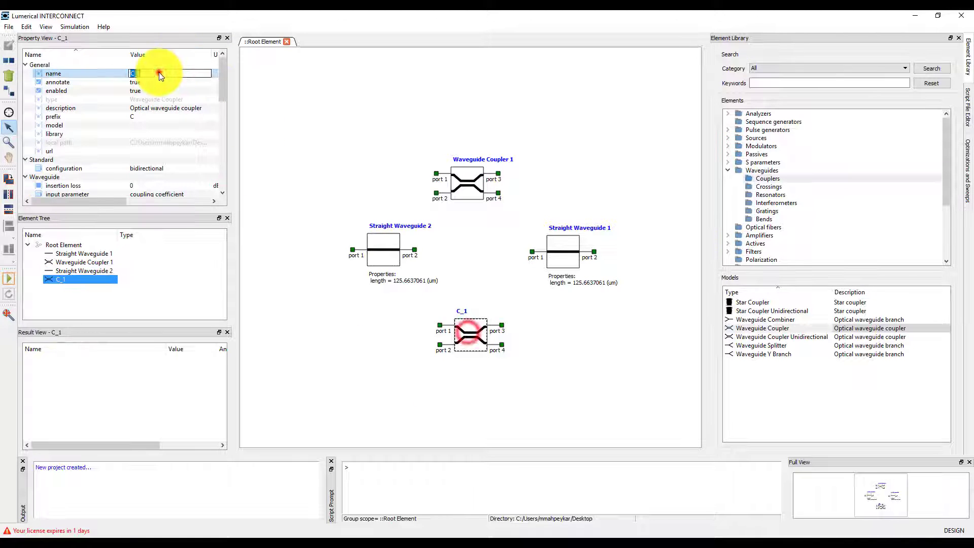
{"action": "type", "text": "Waveguide Coupler 2"}
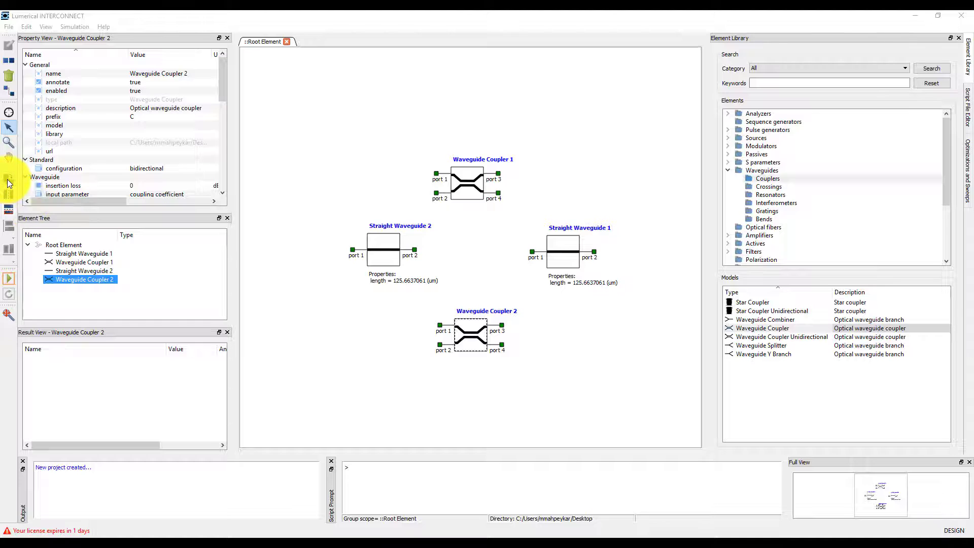
Rotate a straight waveguide upright and set Straight Waveguide 1's annotate property to true.
{"action": "left_click", "coordinate": [382, 249]}
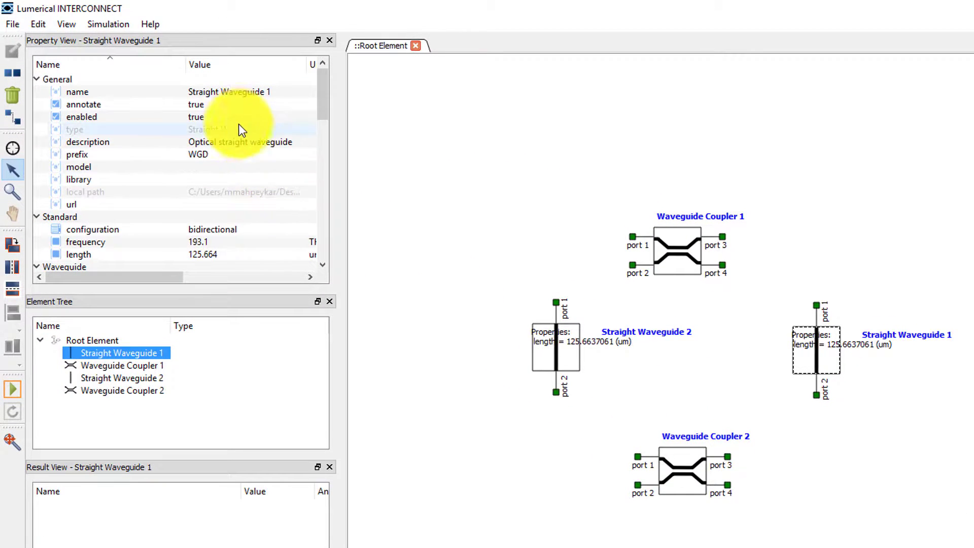
{"action": "left_click", "coordinate": [246, 103]}
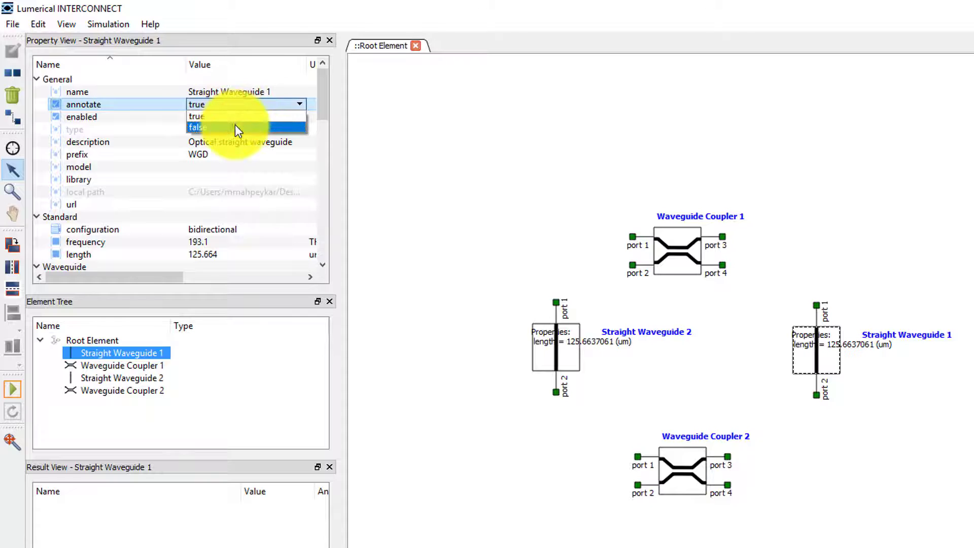
{"action": "left_click", "coordinate": [196, 128]}
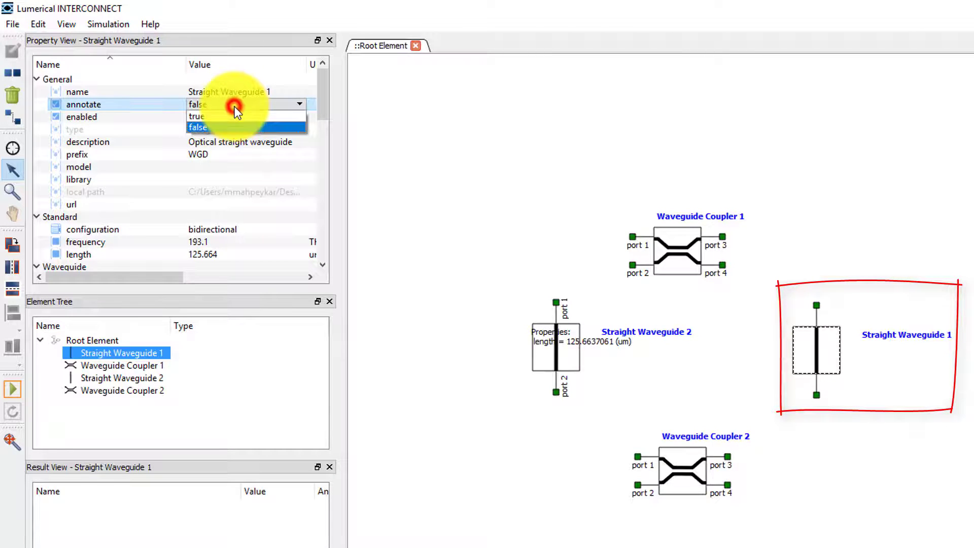
{"action": "left_click", "coordinate": [196, 117]}
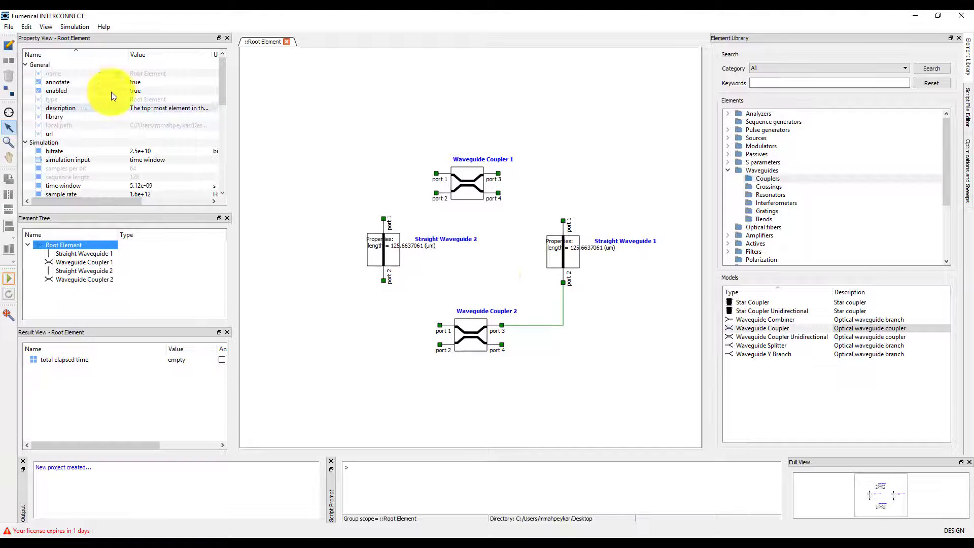
Wire Straight Waveguide 2 between Coupler 1 port 2 and Coupler 2 port 1.
{"action": "left_click", "coordinate": [384, 249]}
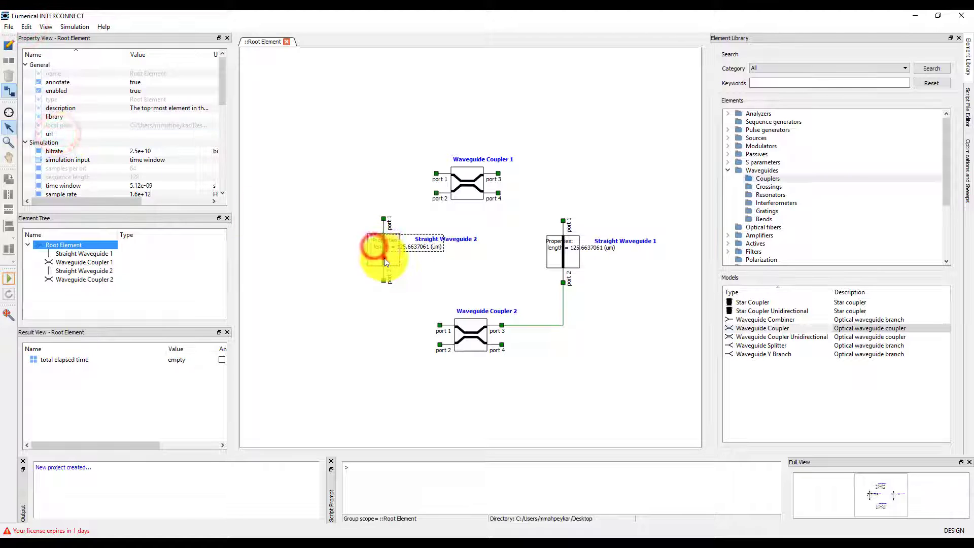
{"action": "left_click", "coordinate": [385, 254]}
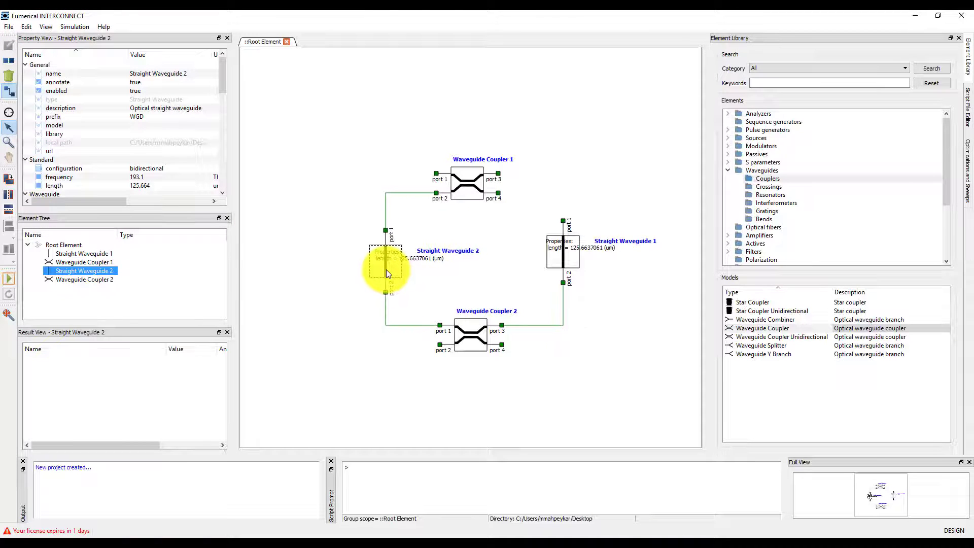
{"action": "left_click", "coordinate": [562, 249]}
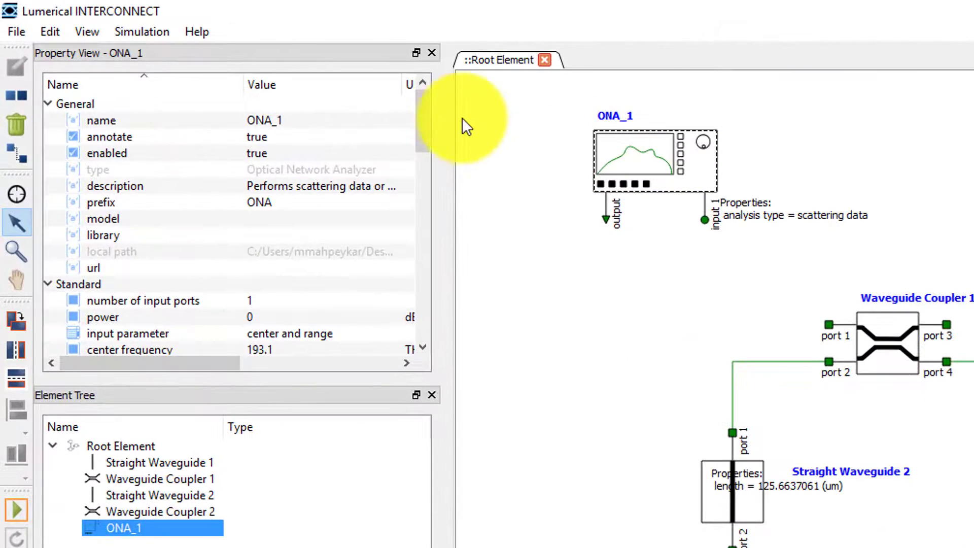
Add an Optical Network Analyzer and set its number of input ports to 2.
{"action": "scroll", "scroll_direction": "down", "scroll_amount": 3}
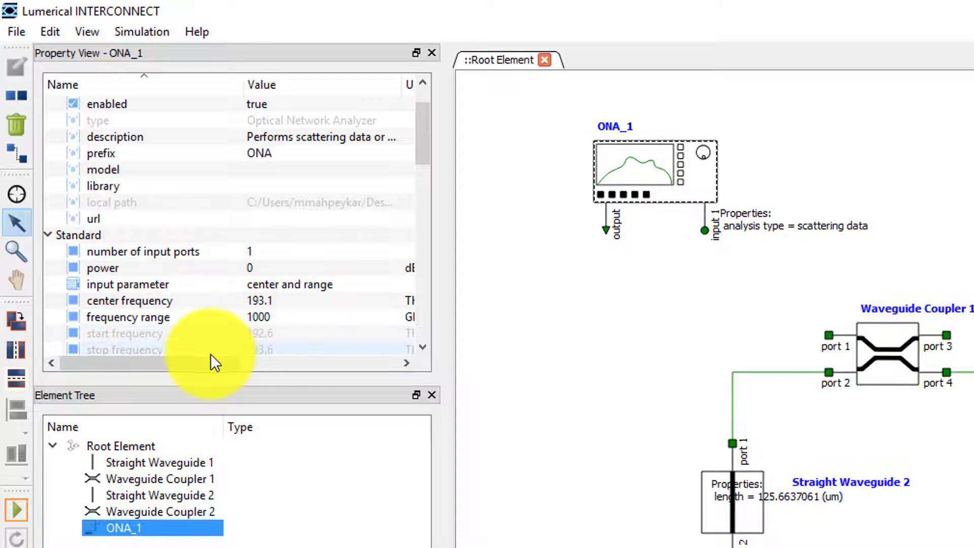
{"action": "left_click", "coordinate": [311, 251]}
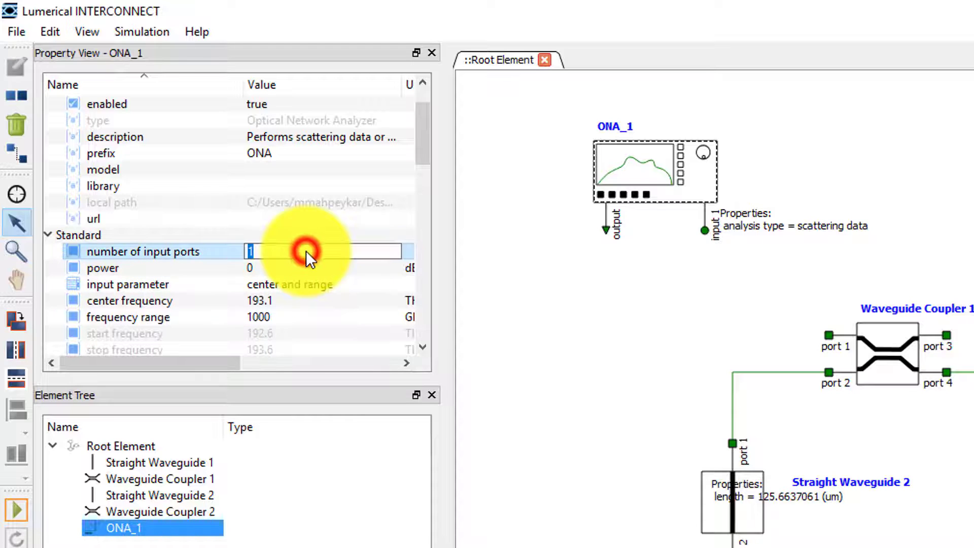
{"action": "type", "text": "2"}
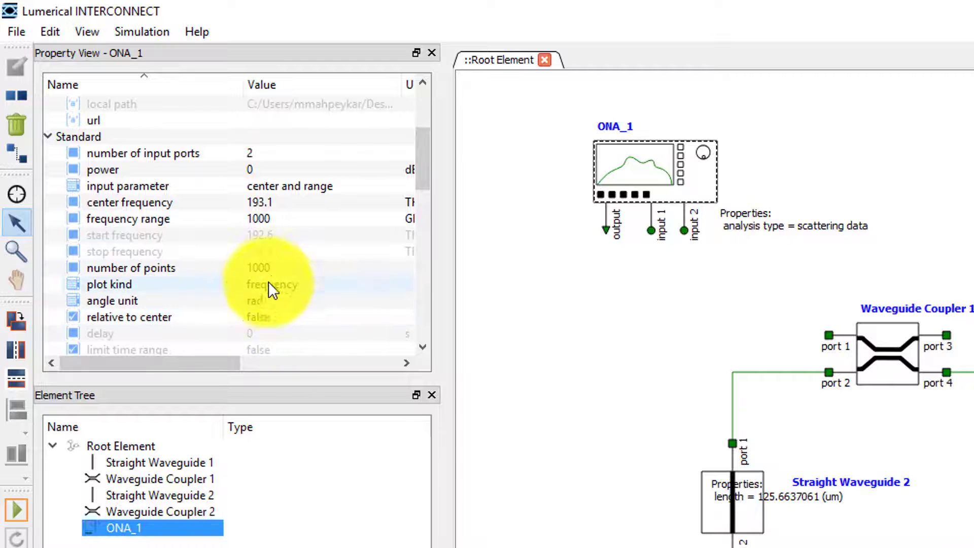
{"action": "mouse_move", "coordinate": [278, 273]}
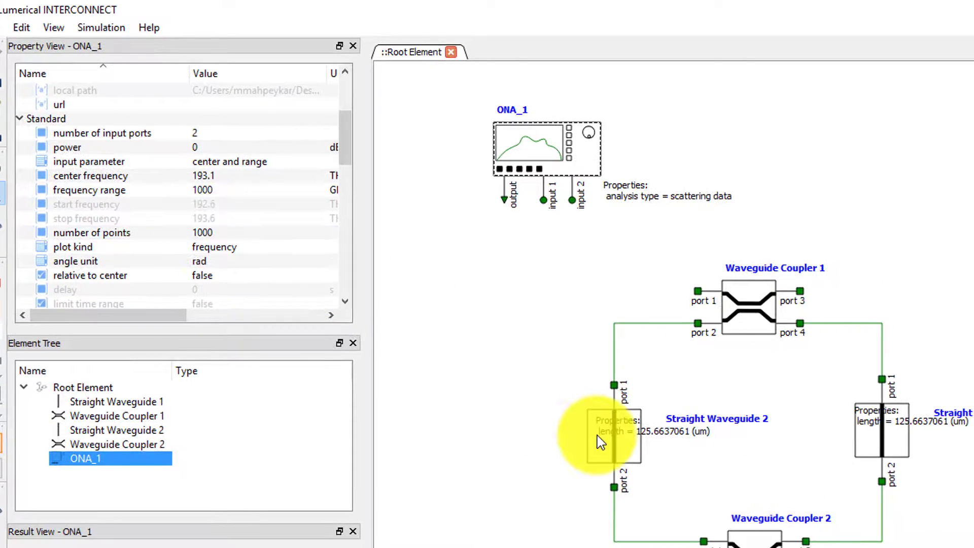
{"action": "left_click", "coordinate": [627, 448]}
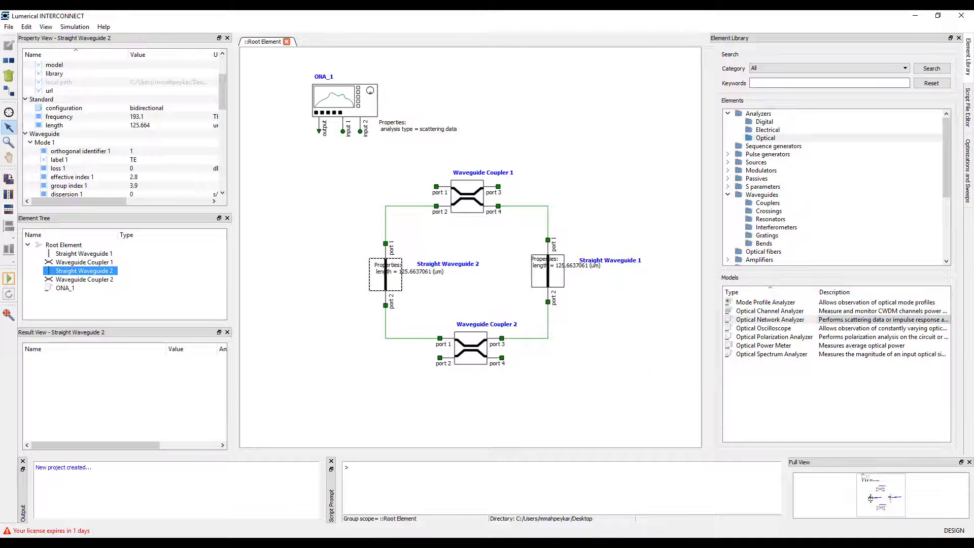
{"action": "mouse_move", "coordinate": [675, 281]}
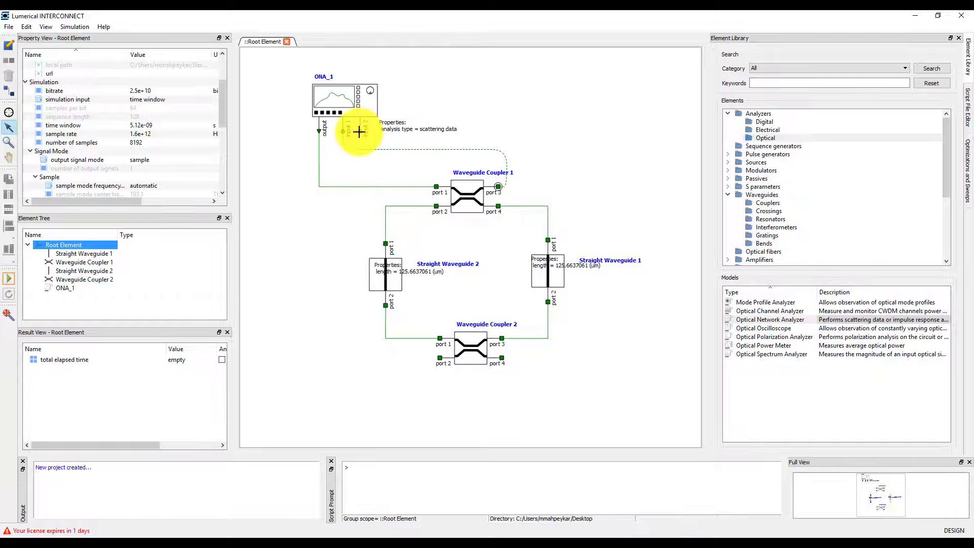
Connect an ONA_1 input to Waveguide Coupler 1 port 3.
{"action": "left_click_drag", "start_coordinate": [359, 131], "coordinate": [438, 358]}
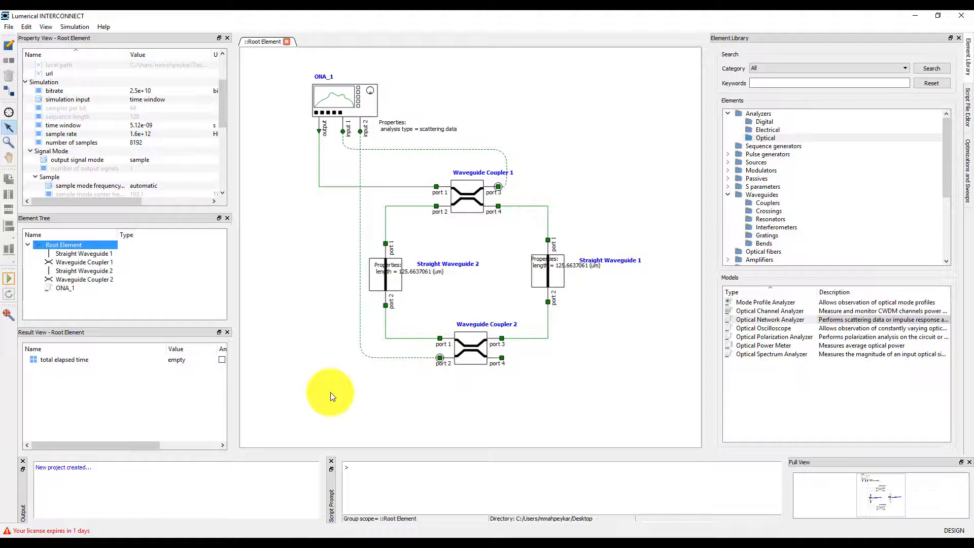
{"action": "mouse_move", "coordinate": [329, 380]}
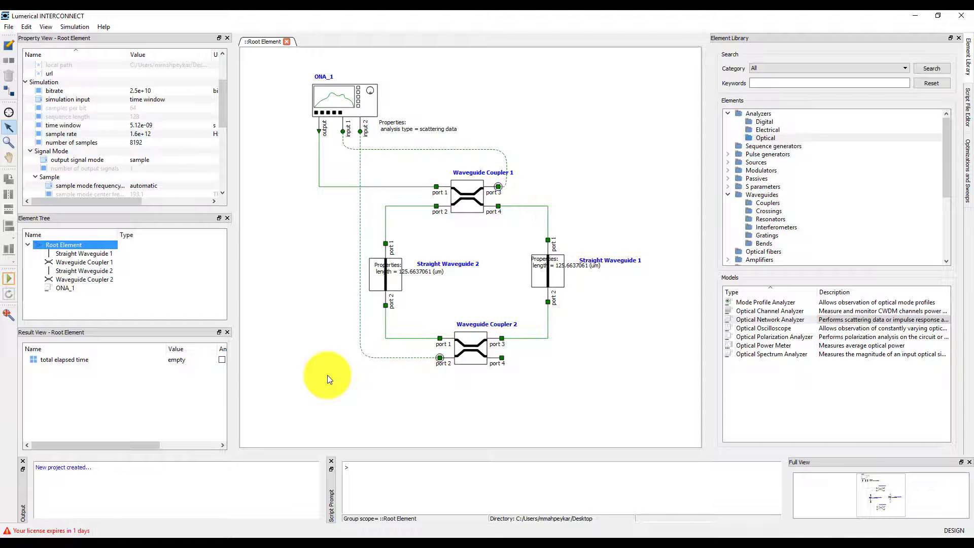
{"action": "left_click", "coordinate": [9, 27]}
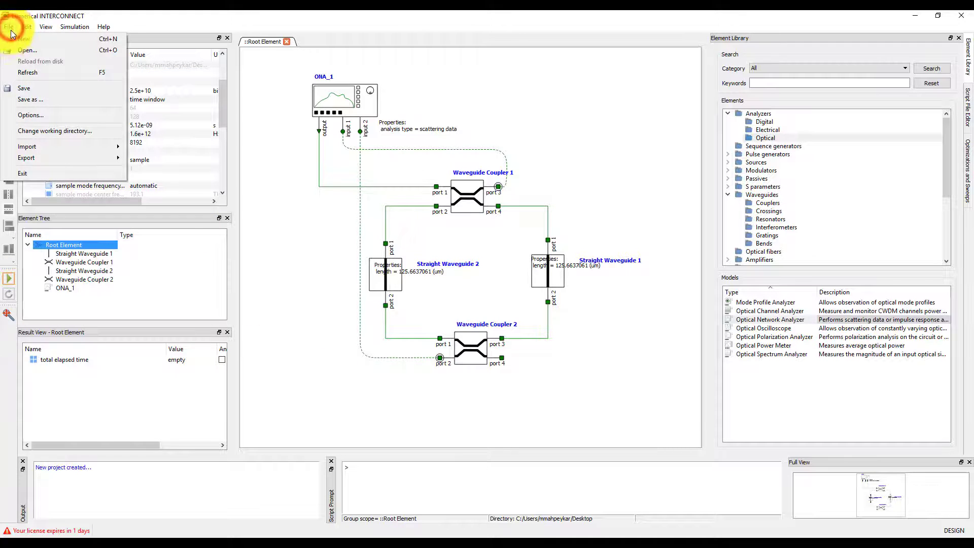
Start saving the project via Save as with a file name beginning 'rin'.
{"action": "left_click", "coordinate": [29, 99]}
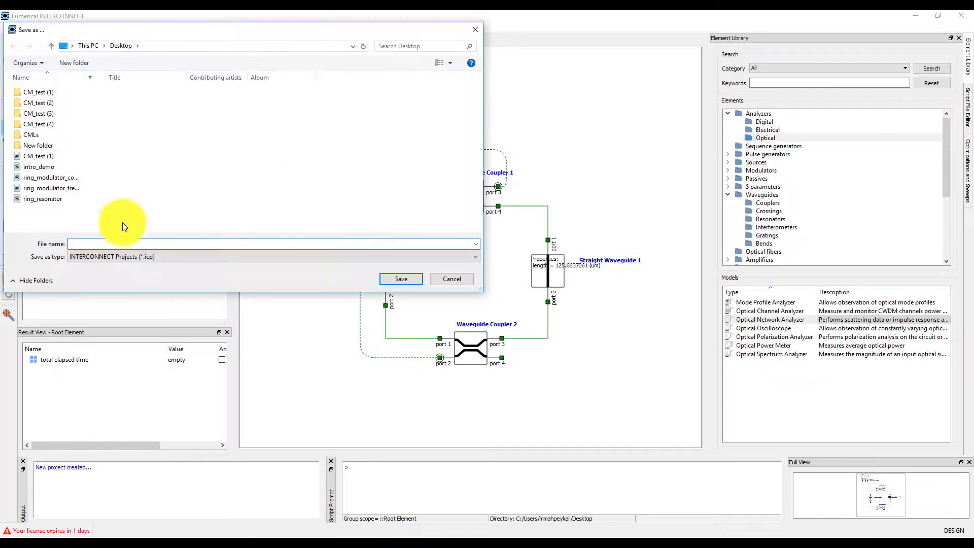
{"action": "type", "text": "rin"}
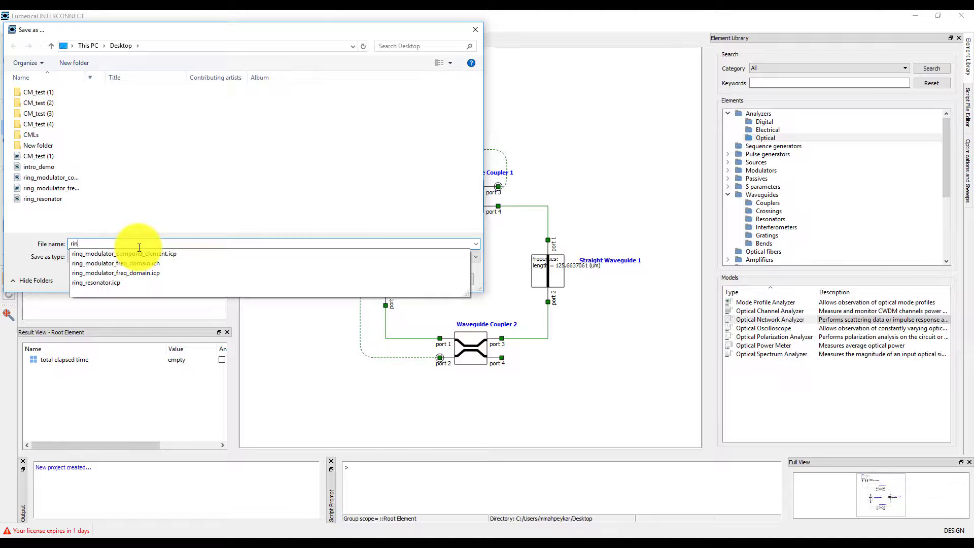